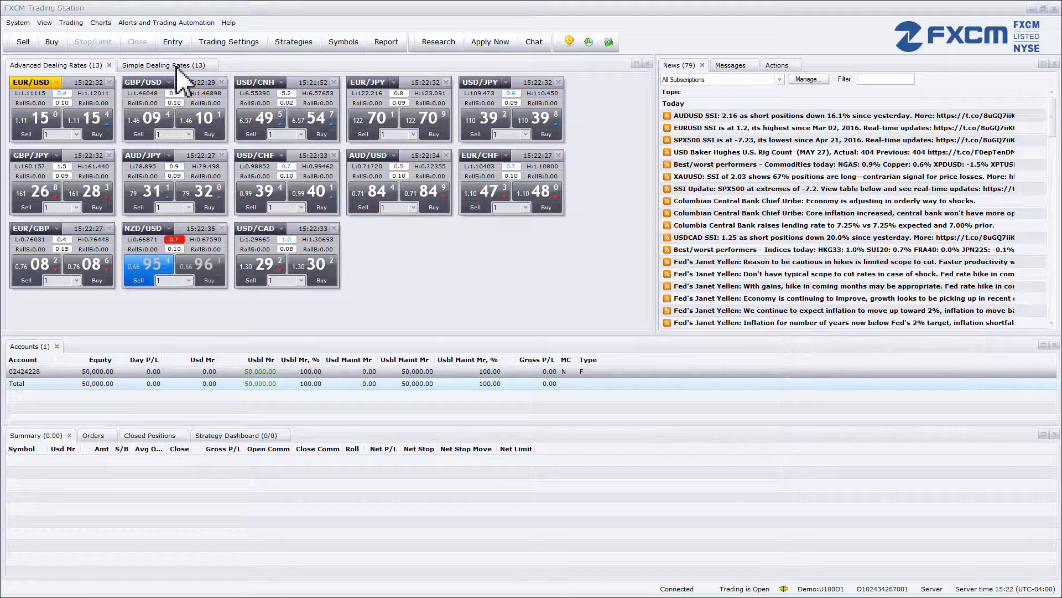
{"action": "left_click", "coordinate": [165, 64]}
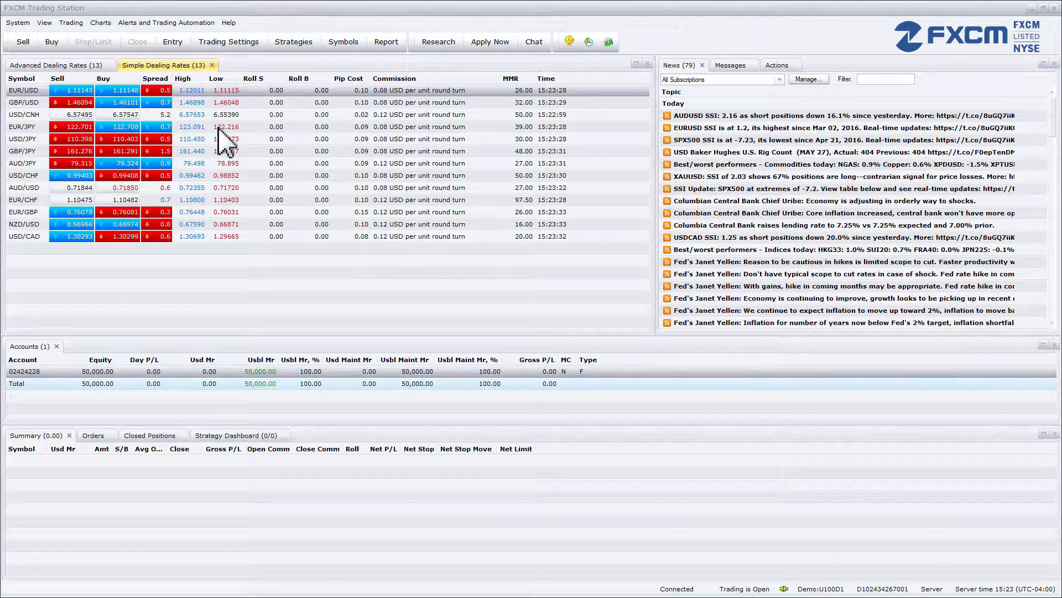
{"action": "mouse_move", "coordinate": [325, 146]}
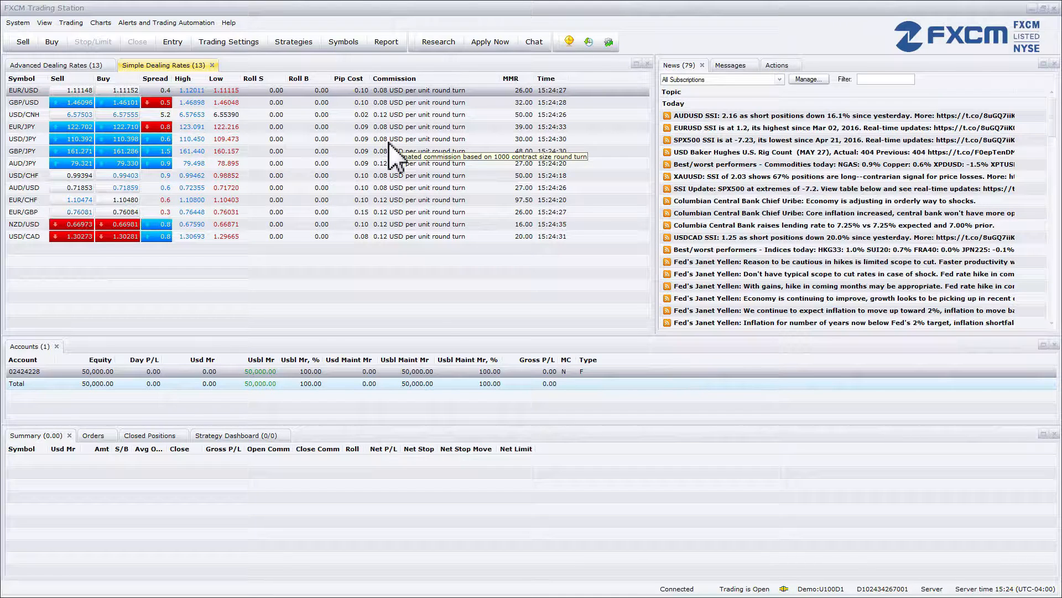
{"action": "mouse_move", "coordinate": [466, 183]}
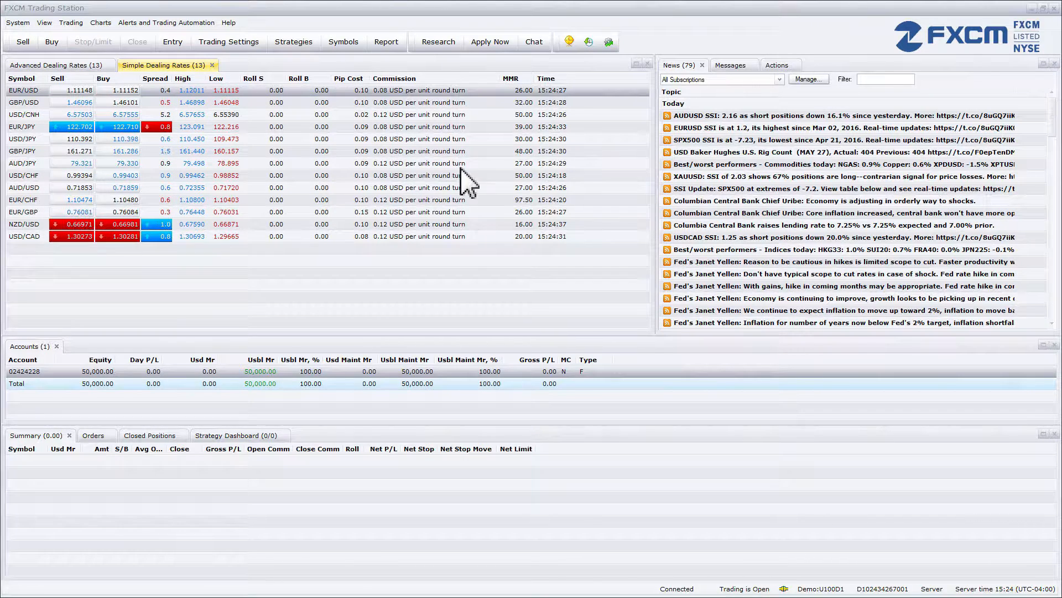